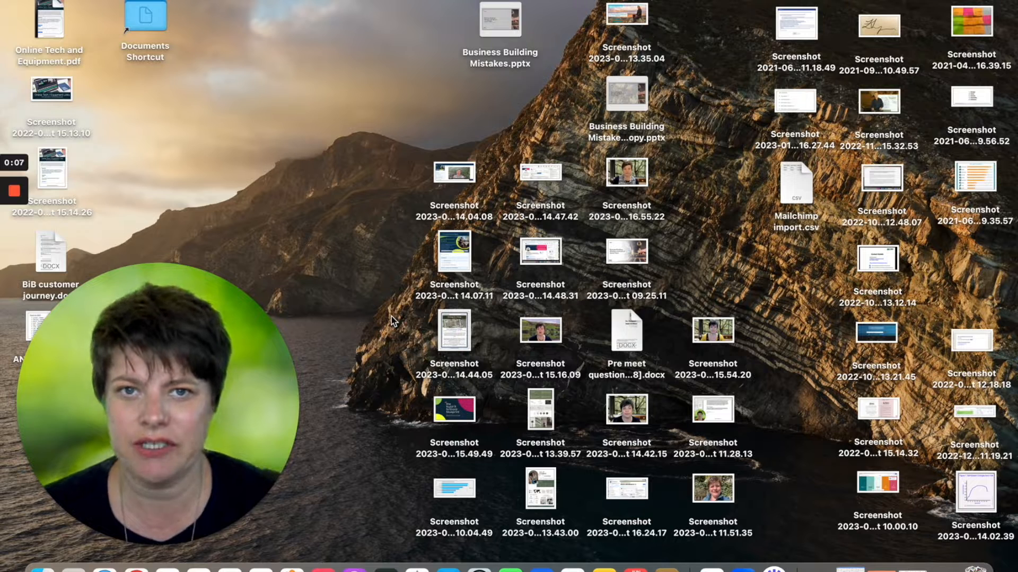
pyautogui.moveTo(856, 305)
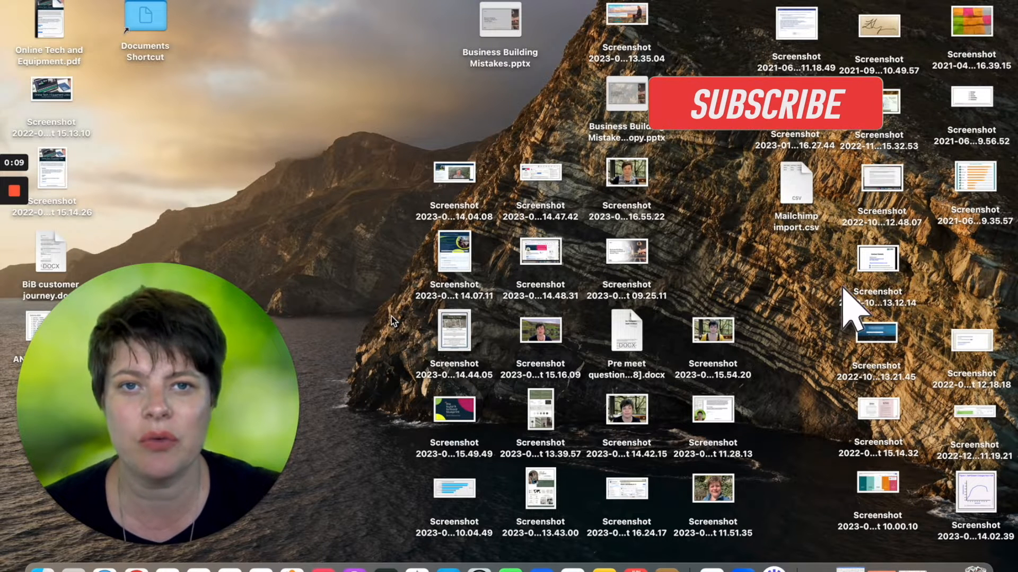
# Launch Zoom from the Dock so the Meetings page with the Personal Meeting ID shows
pyautogui.click(767, 104)
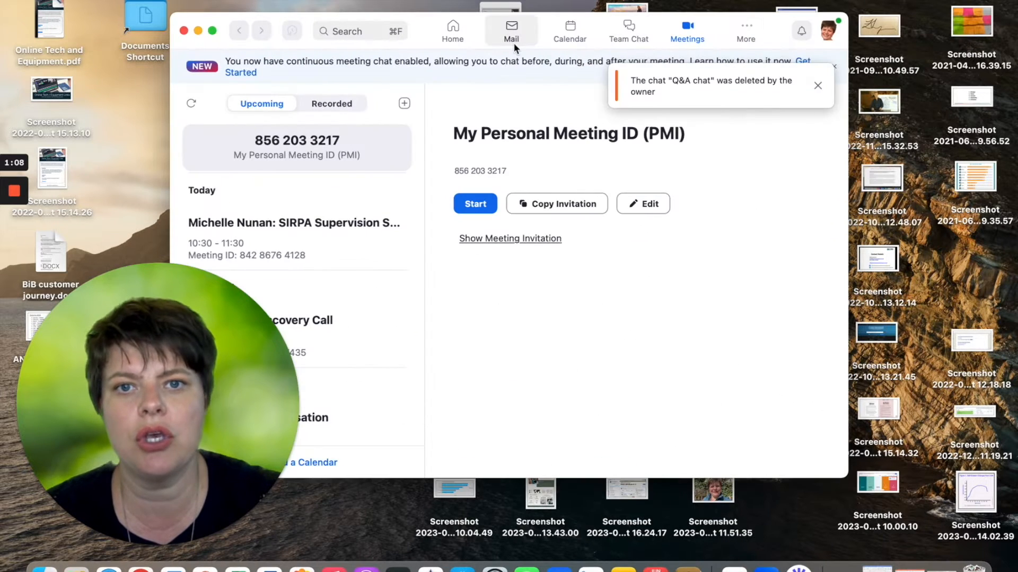
# From Zoom's home screen, schedule a meeting with the topic 'Q&A' and save it
pyautogui.click(452, 30)
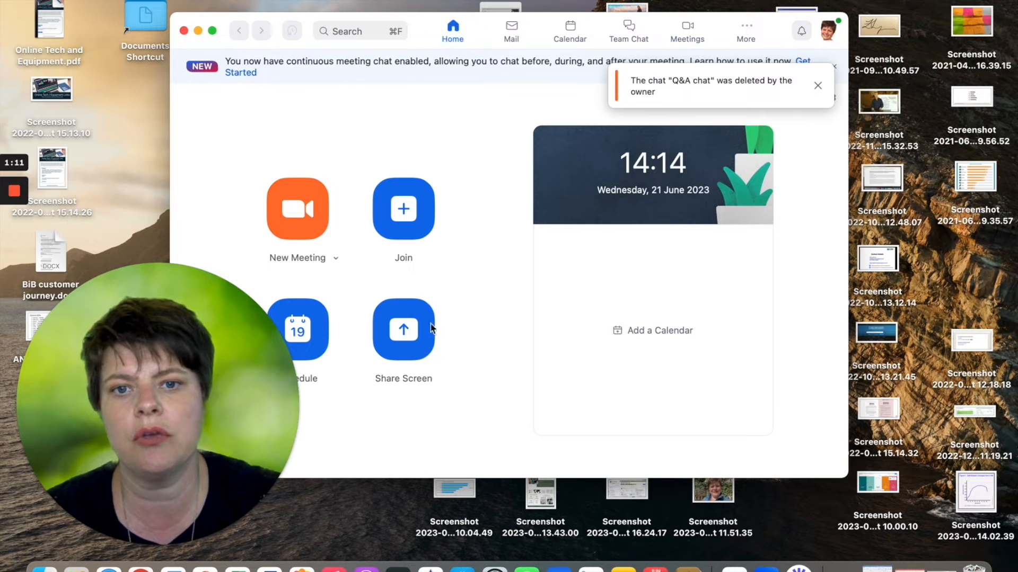
pyautogui.click(297, 328)
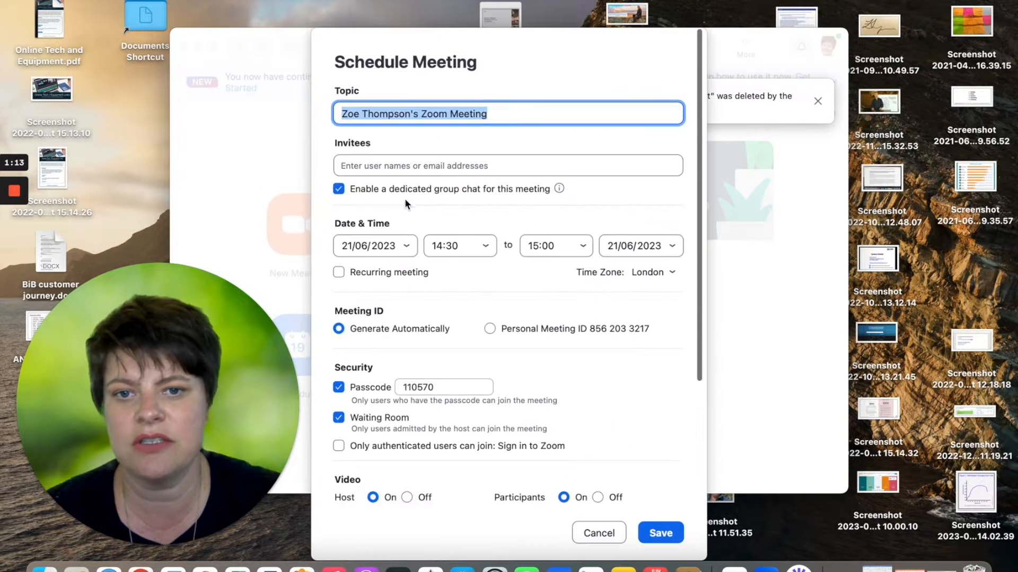
pyautogui.write('Q')
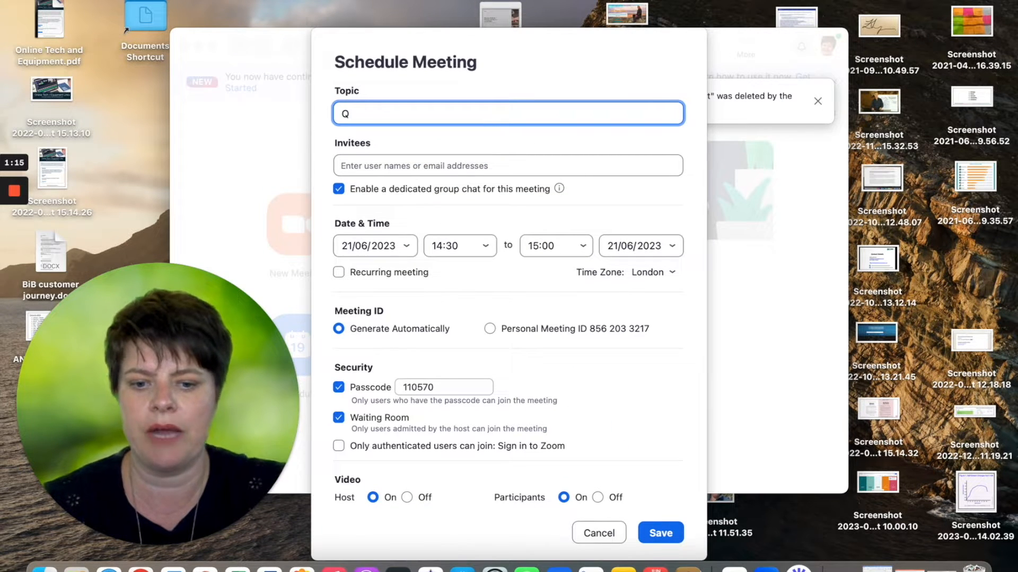
pyautogui.write('&A')
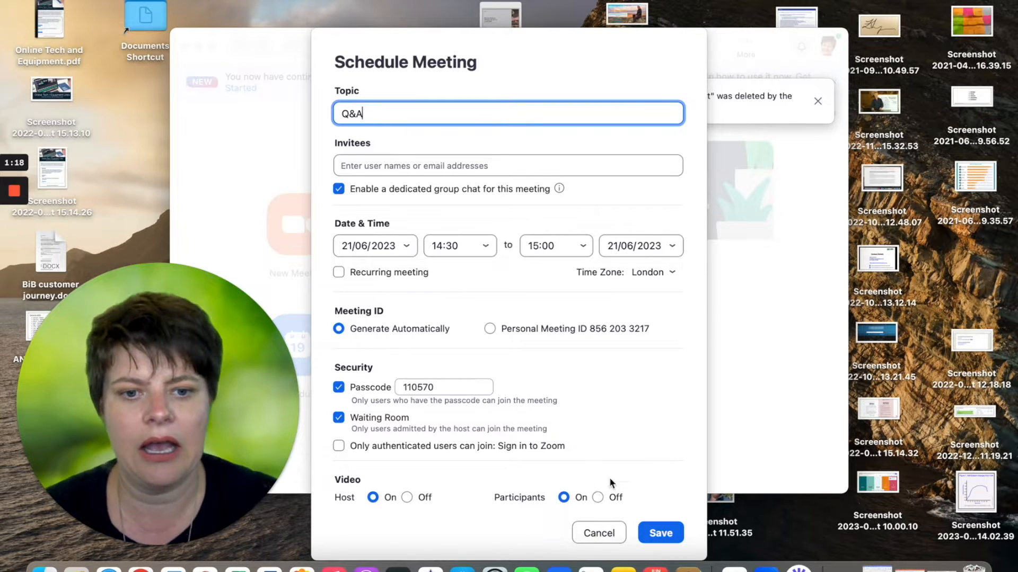
pyautogui.click(660, 532)
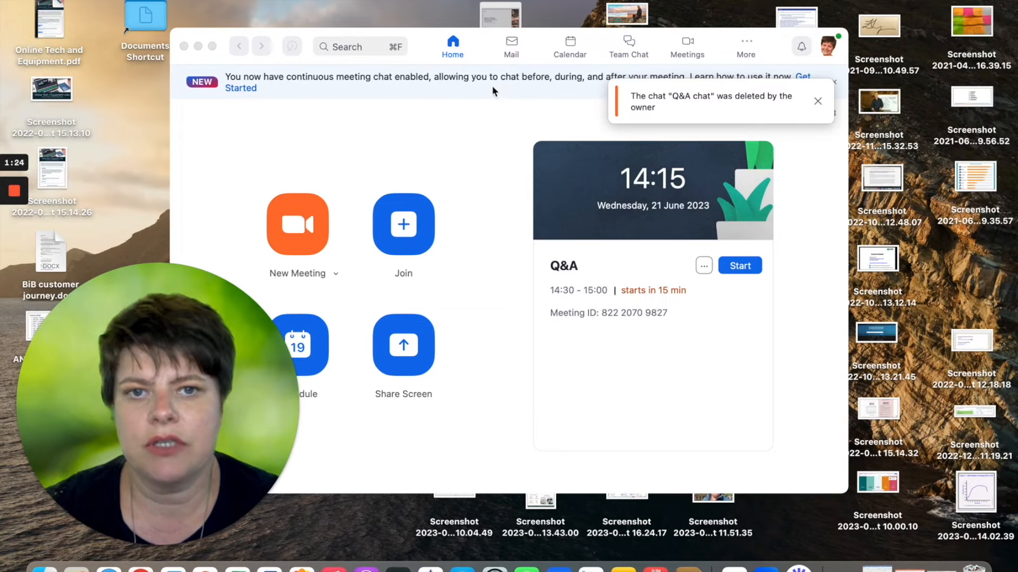
# Copy the invitation for the Q&A meeting from its details page
pyautogui.click(685, 45)
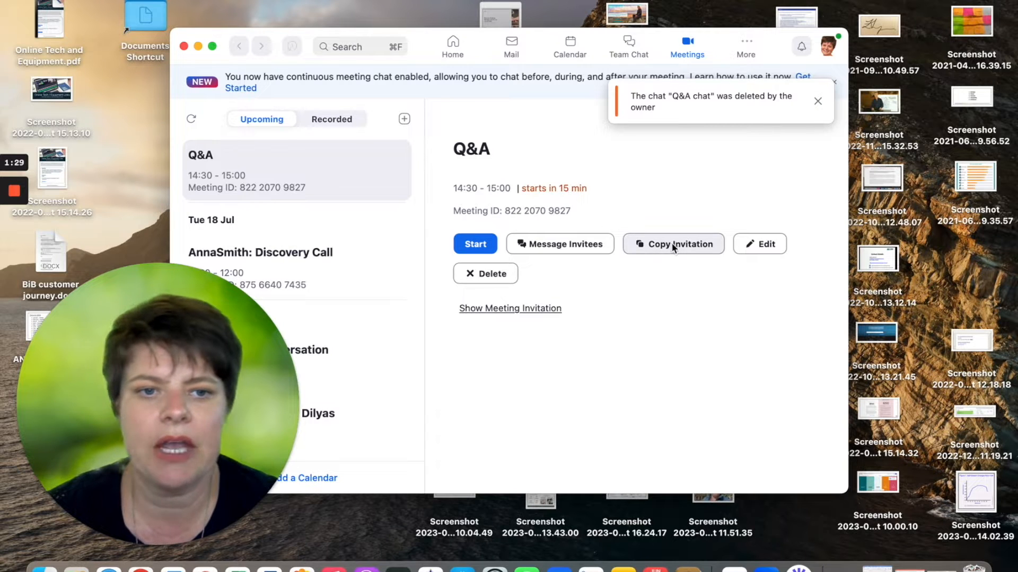
pyautogui.click(673, 244)
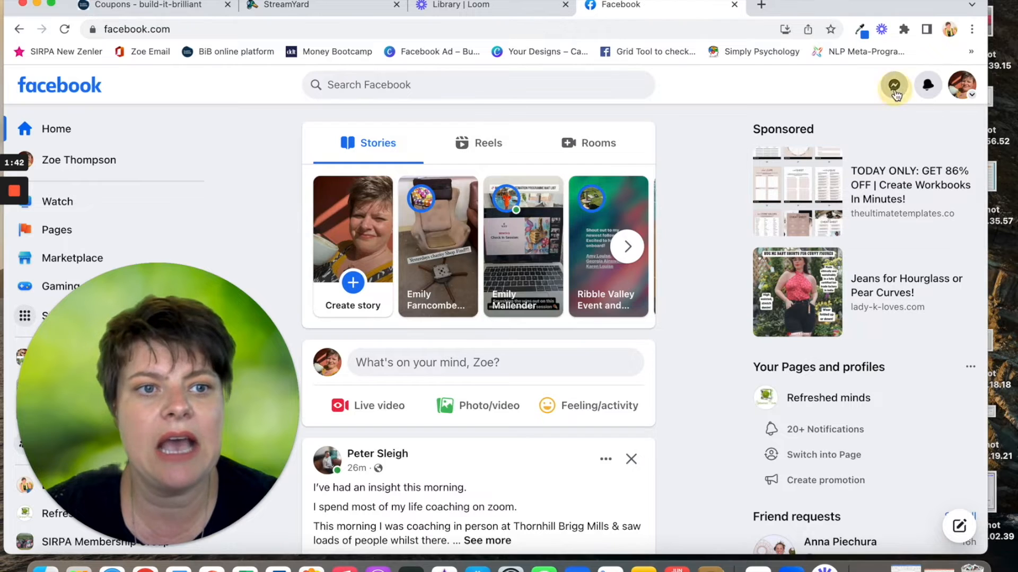
# Share the Zoom join link in a Facebook Messenger chat
pyautogui.click(894, 85)
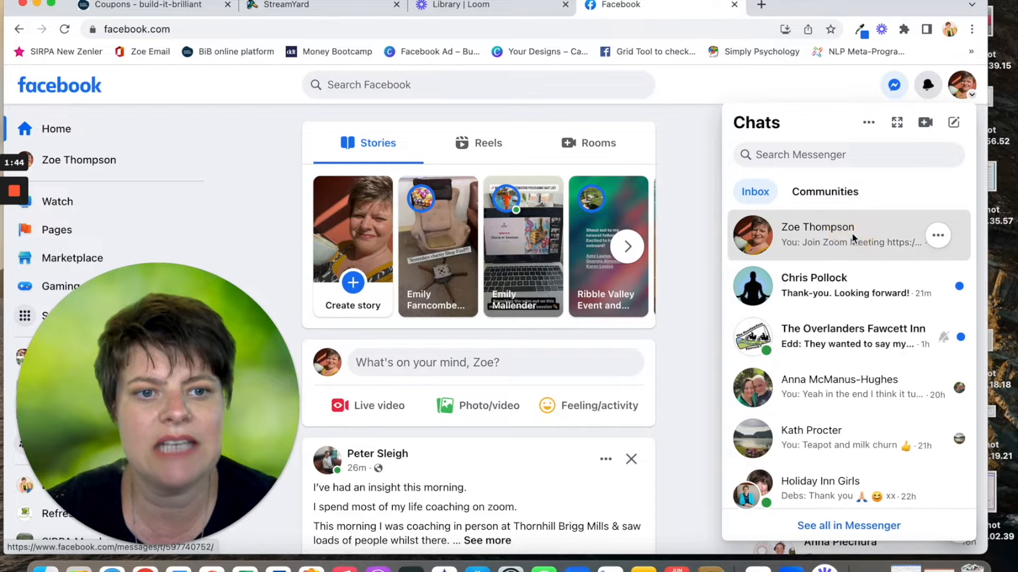
pyautogui.click(817, 235)
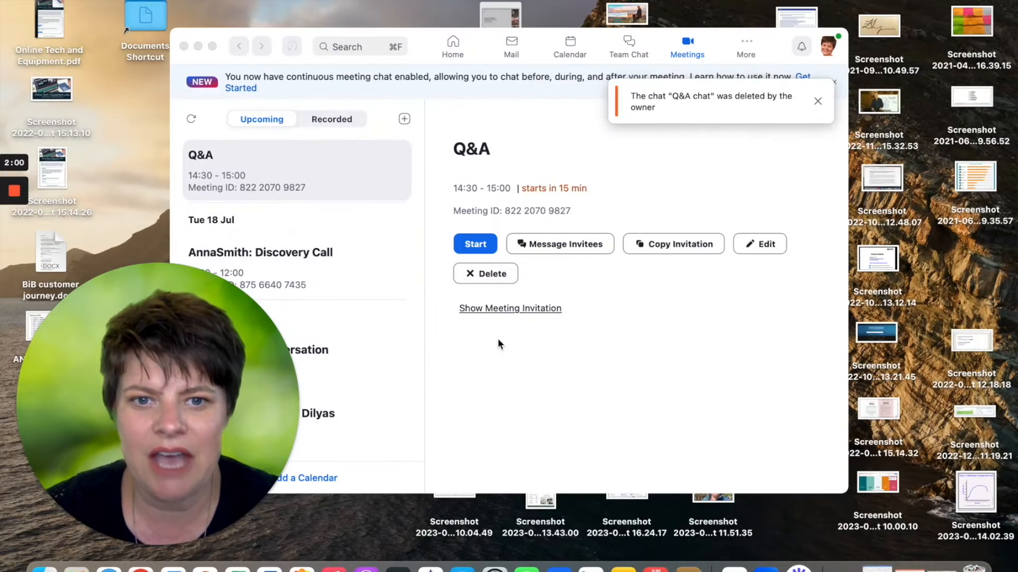
# Start the Q&A meeting and let it run until the waiting-room notice appears
pyautogui.click(475, 244)
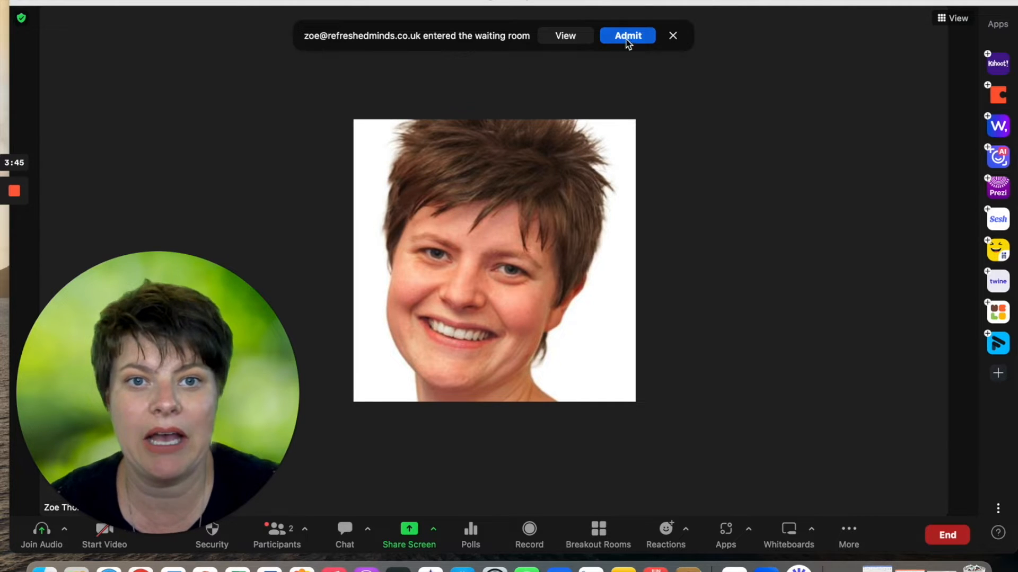
# Admit the waiting participant so both video feeds show side by side
pyautogui.click(627, 35)
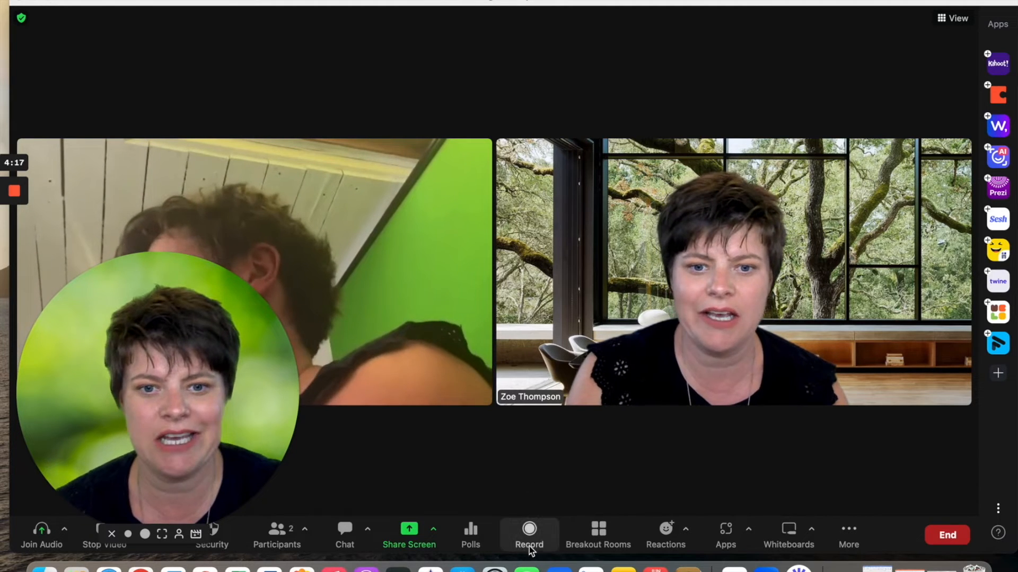
pyautogui.moveTo(529, 529)
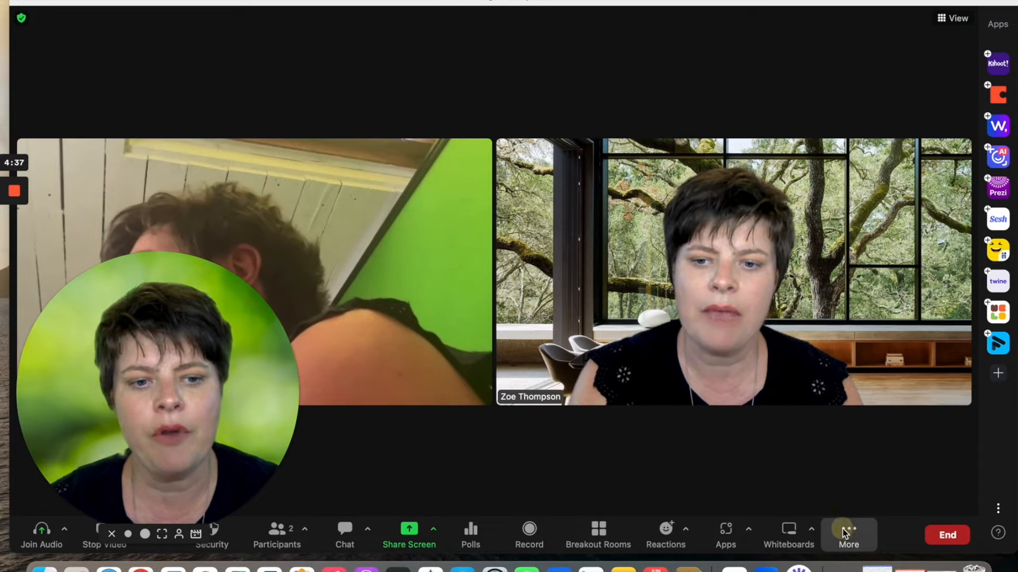
pyautogui.click(848, 534)
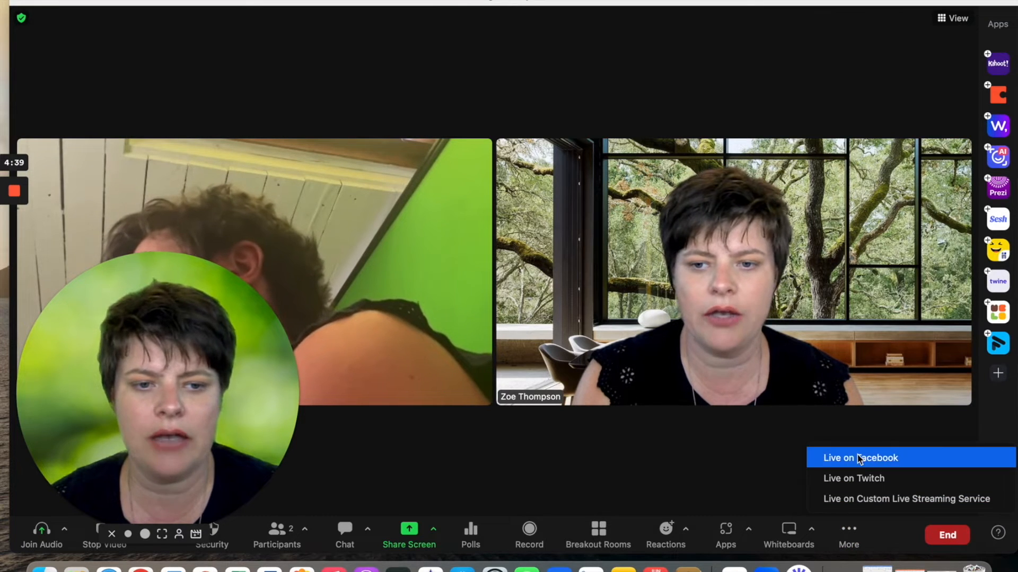
pyautogui.click(861, 458)
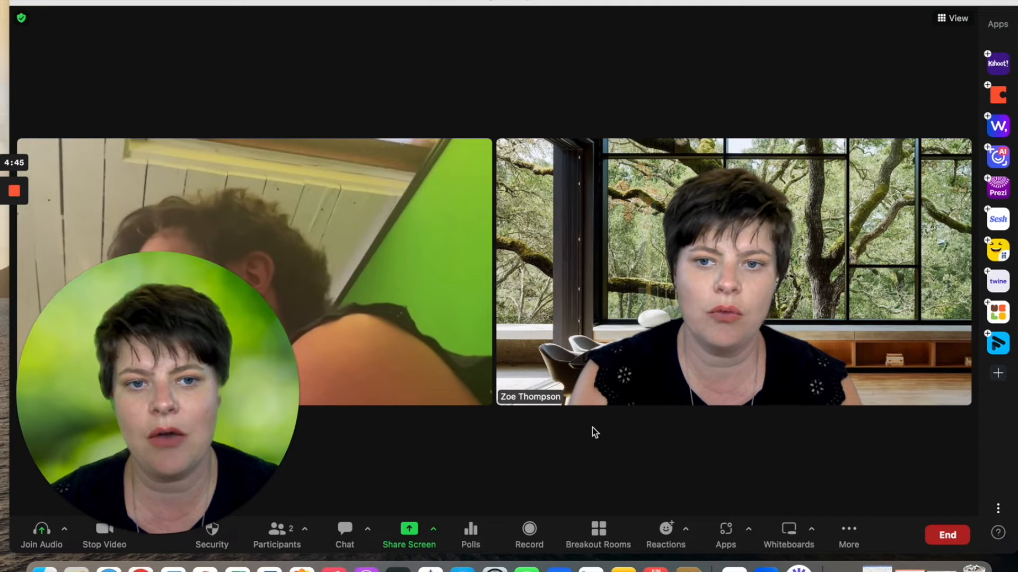
pyautogui.moveTo(642, 488)
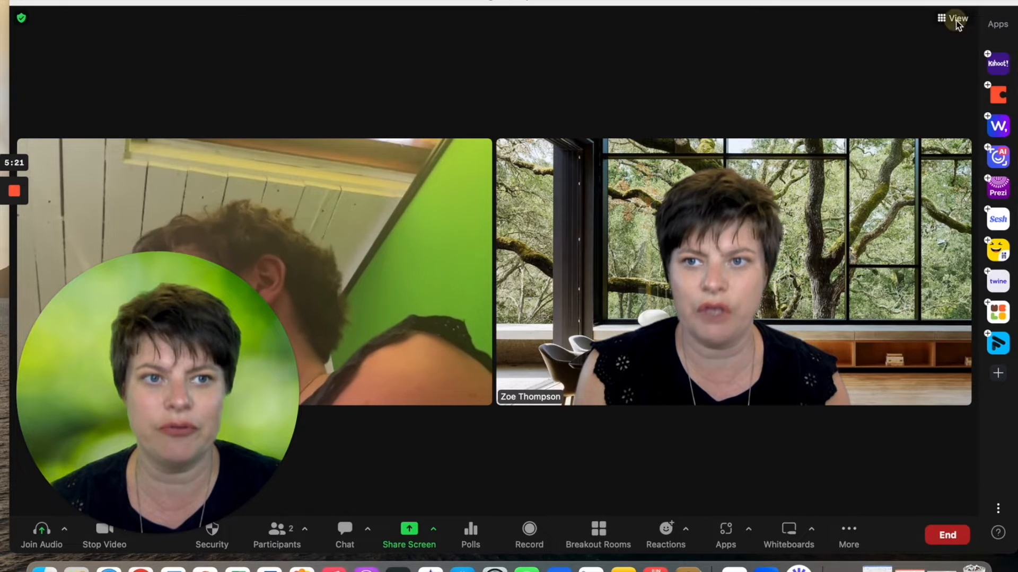
# Show the Speaker/Gallery/Immersive layout menu with Gallery active
pyautogui.click(953, 18)
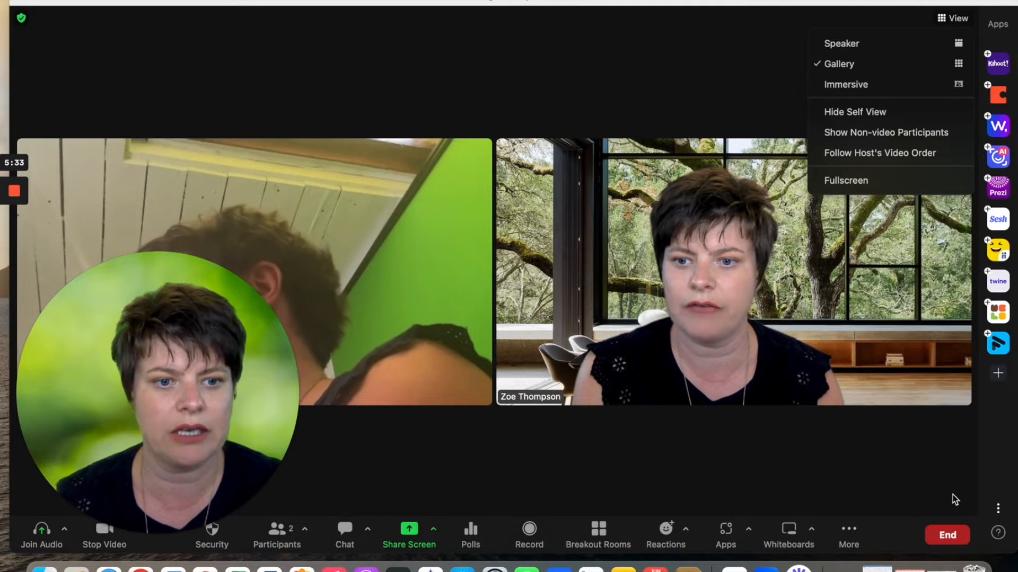
pyautogui.moveTo(947, 534)
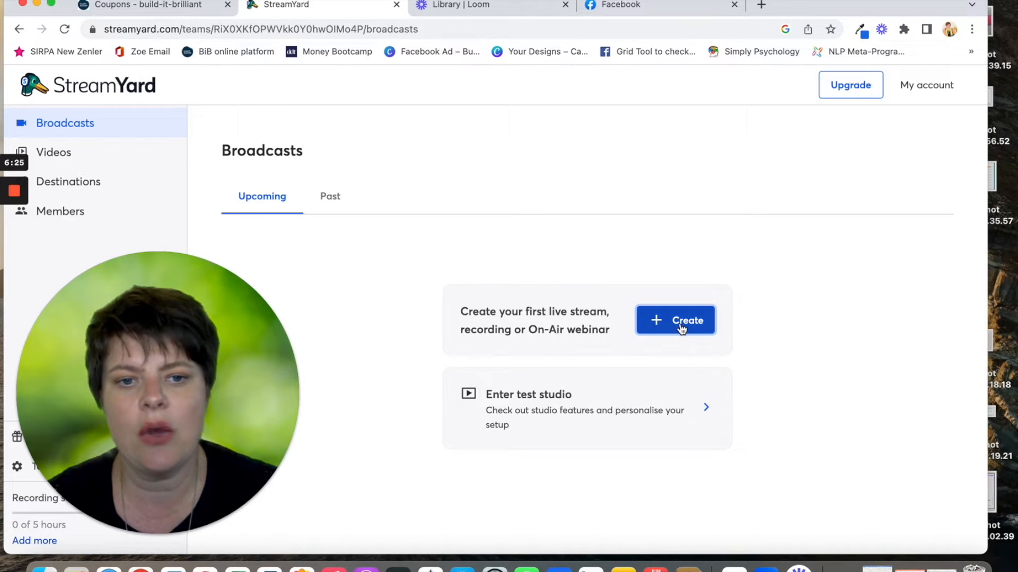
pyautogui.click(675, 320)
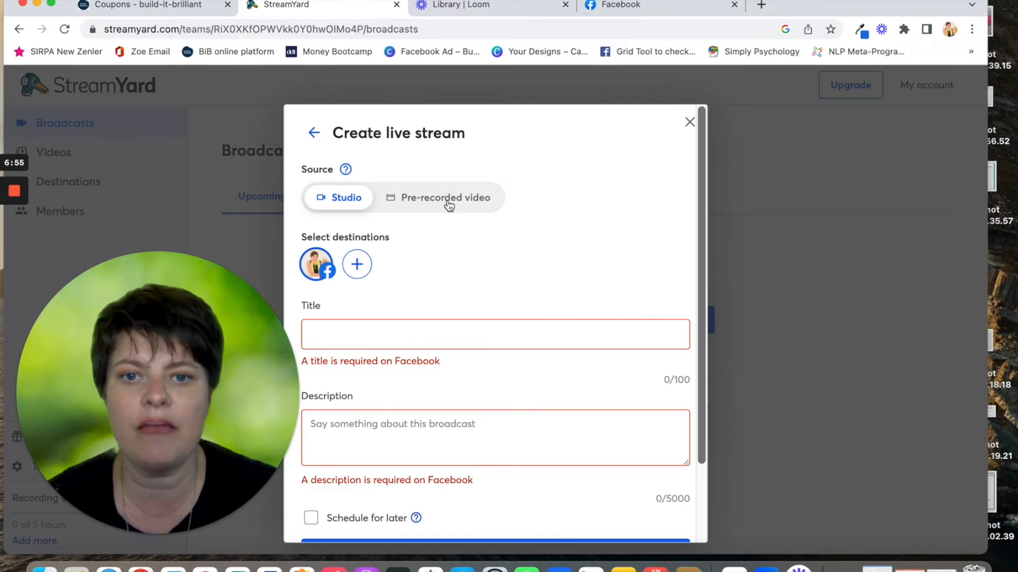
pyautogui.click(444, 197)
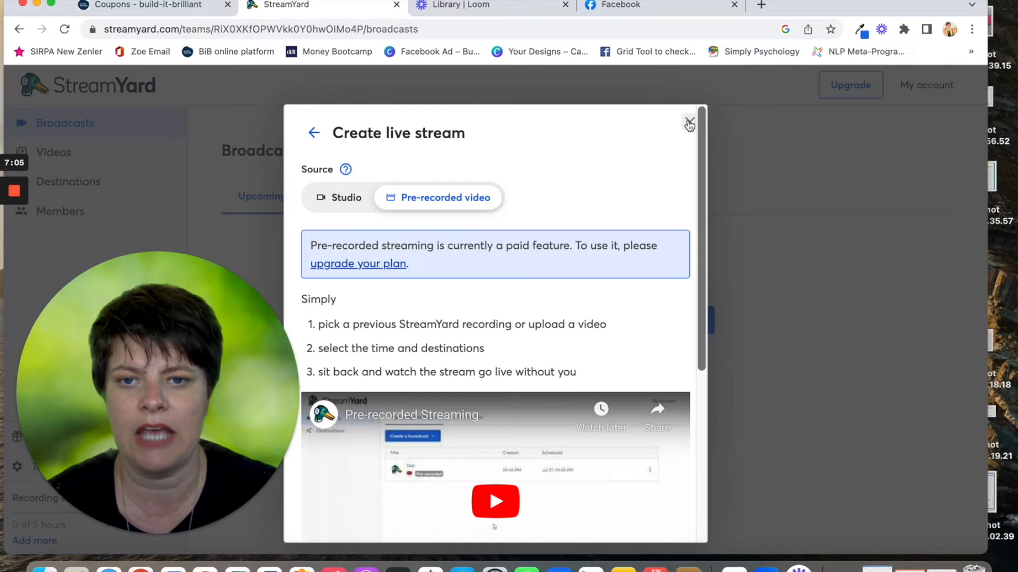
pyautogui.click(689, 124)
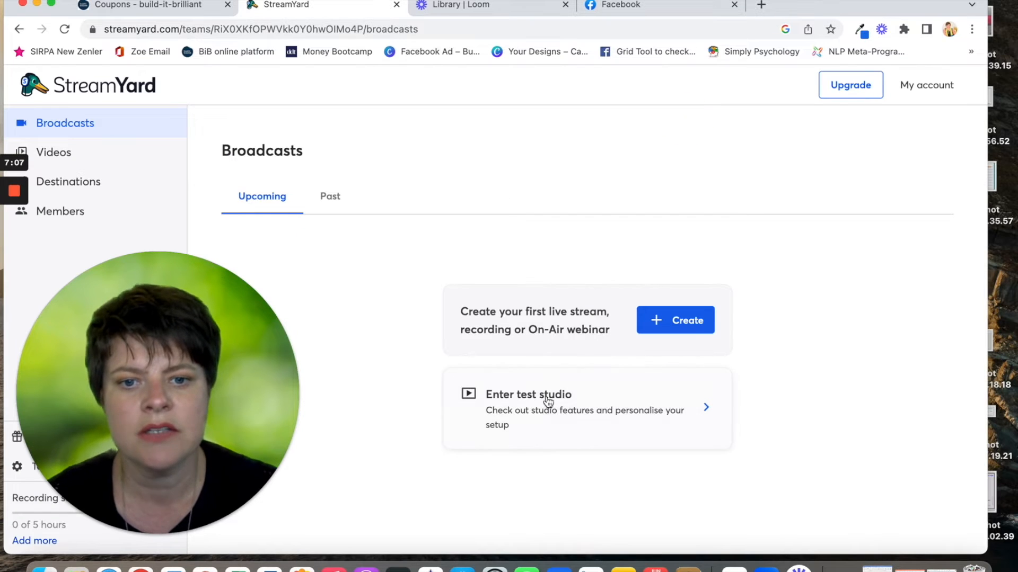
# Enter the StreamYard test studio, passing the camera and mic check
pyautogui.click(528, 395)
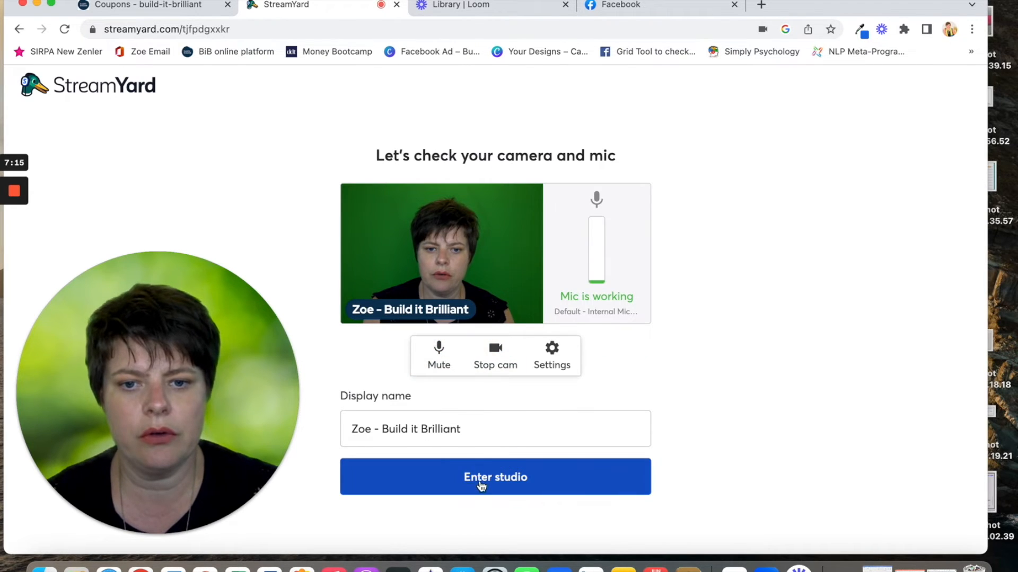
pyautogui.click(495, 477)
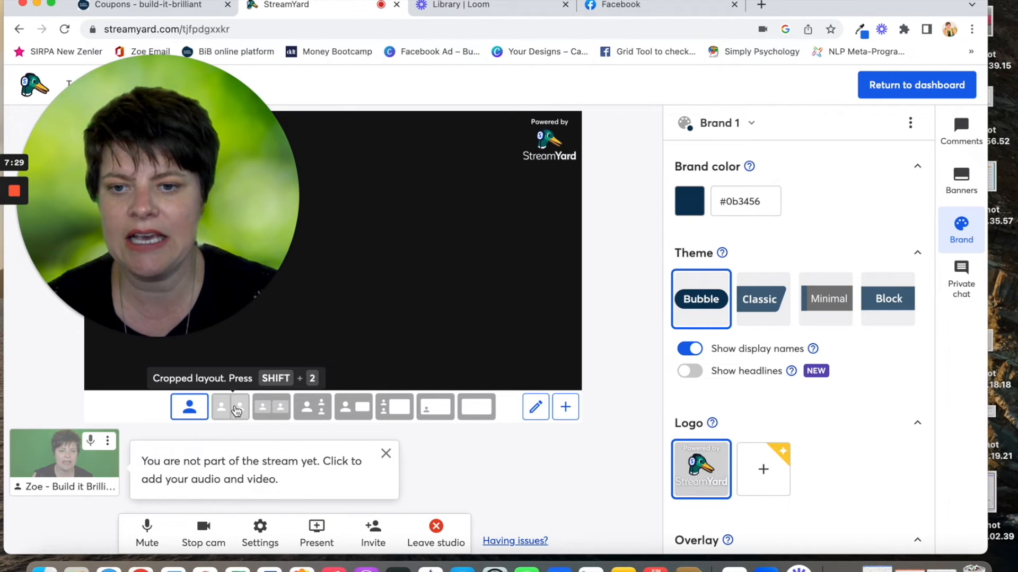
# Choose the cropped two-person layout and show the viewer Comments panel
pyautogui.click(230, 407)
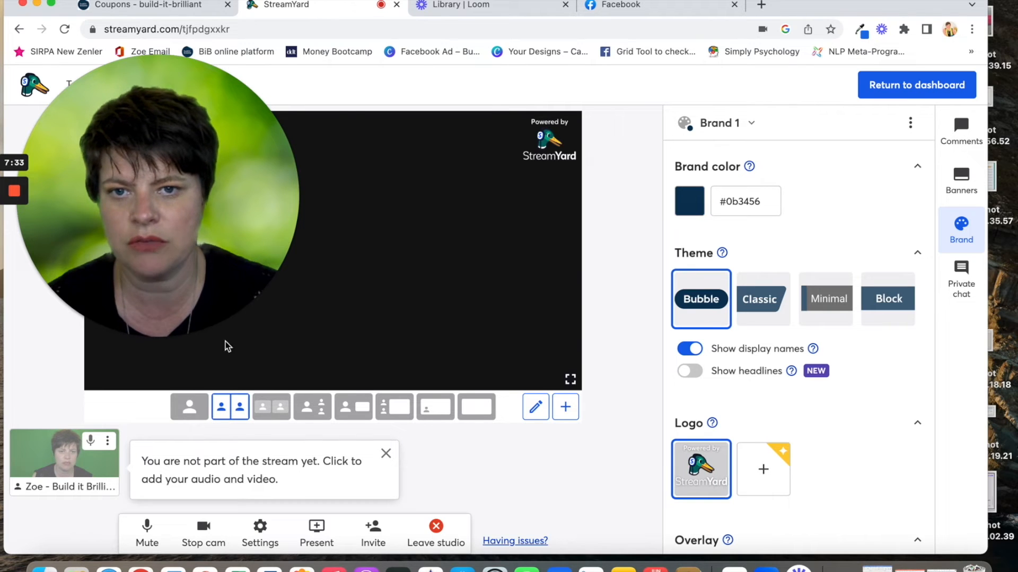
pyautogui.moveTo(453, 372)
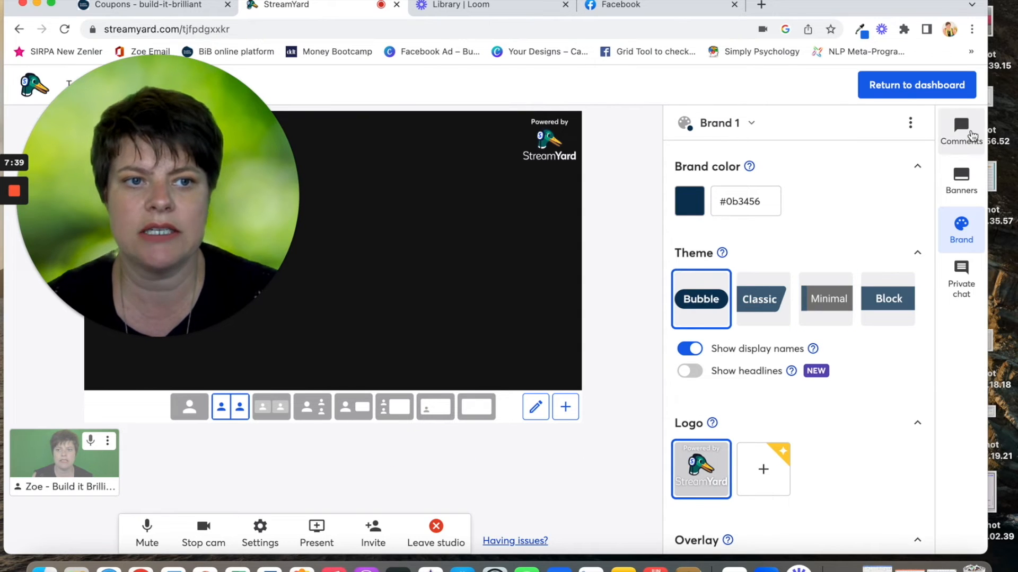
pyautogui.click(960, 132)
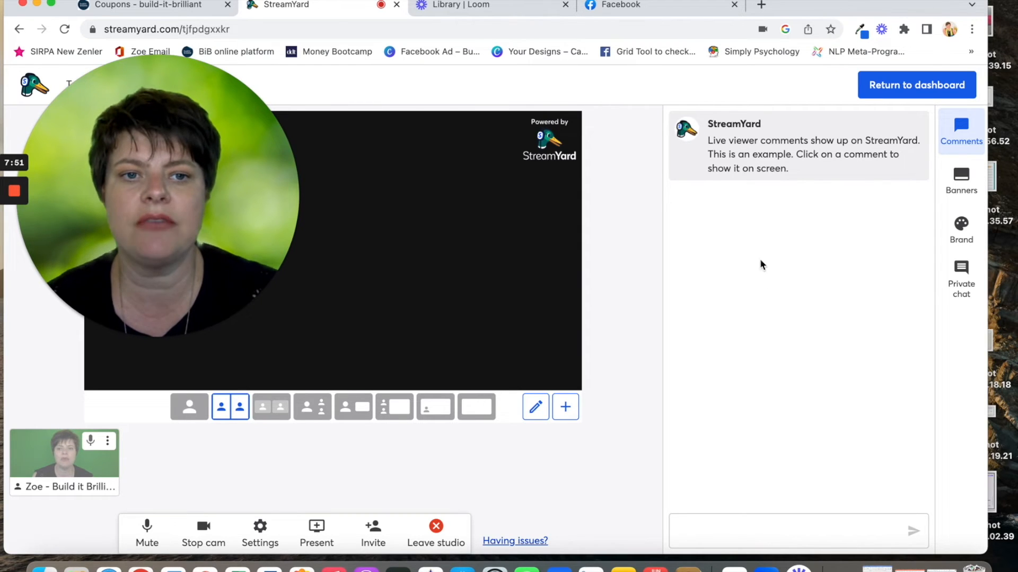
pyautogui.moveTo(789, 338)
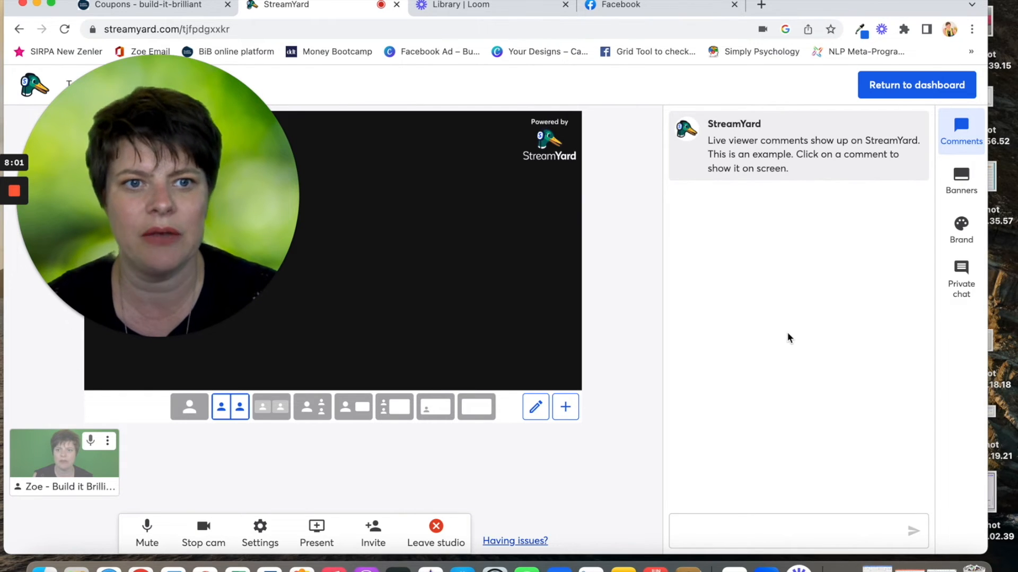
# Show the studio's Private chat panel instead of viewer comments
pyautogui.click(960, 276)
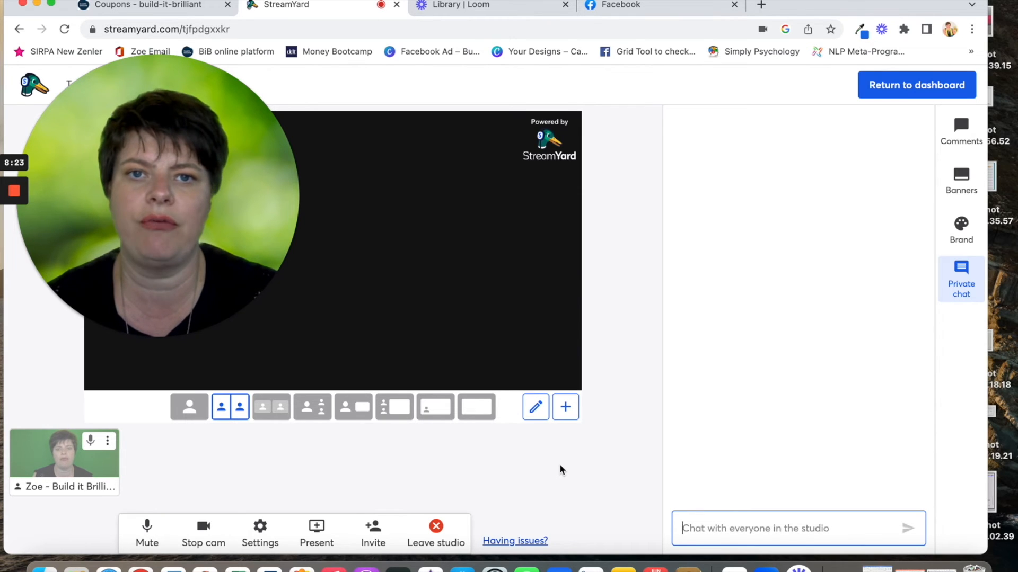
pyautogui.moveTo(550, 454)
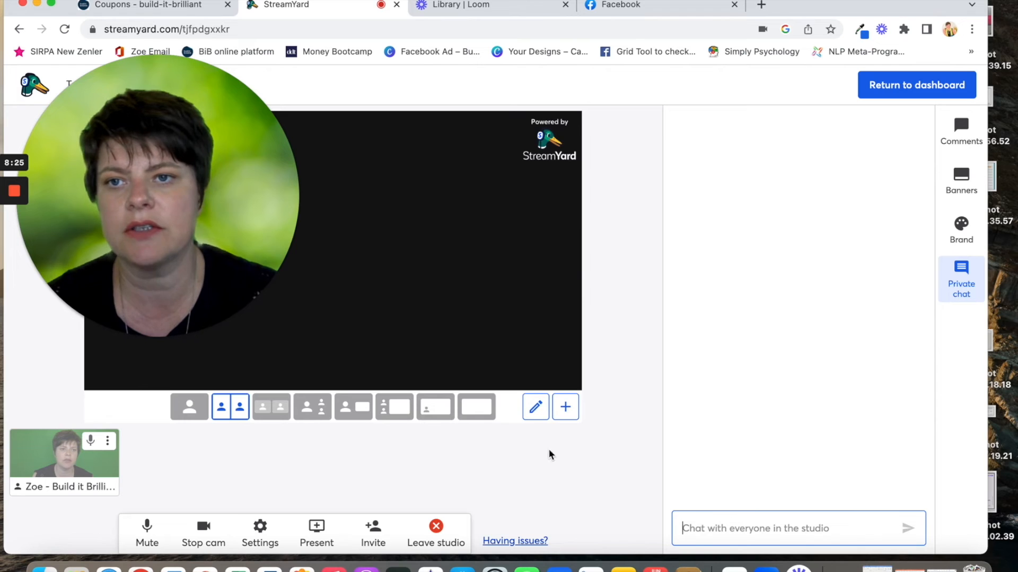